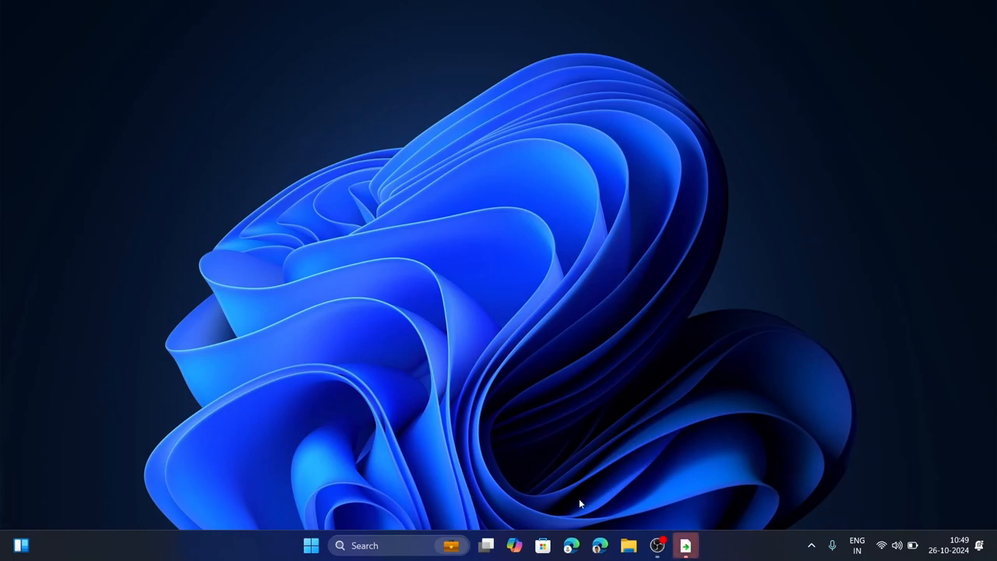
{"action": "mouse_move", "coordinate": [599, 545]}
{"action": "type", "text": "pychat"}
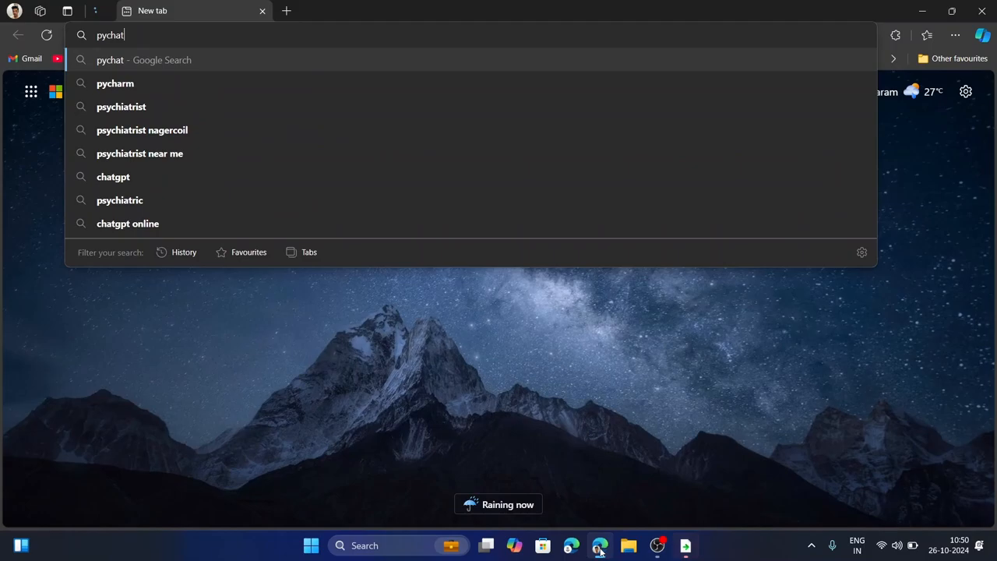
Search the web for pycharm and land on the JetBrains PyCharm product page
{"action": "left_click", "coordinate": [115, 84]}
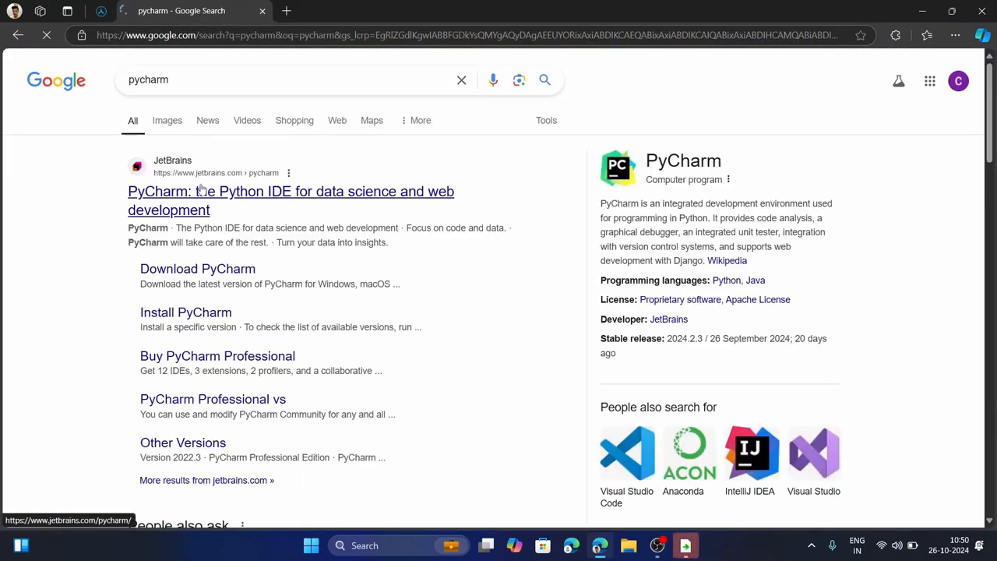
{"action": "left_click", "coordinate": [289, 190]}
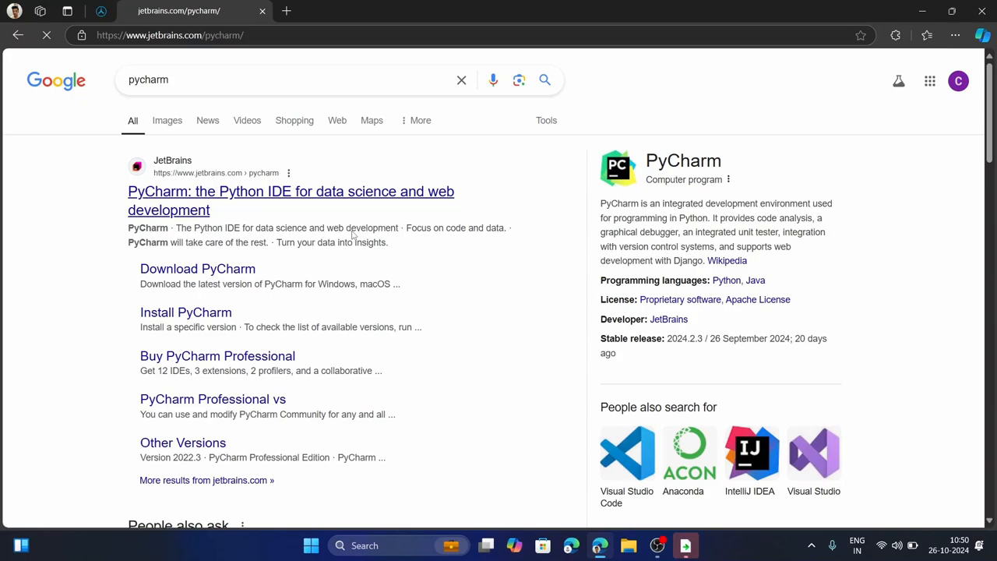
{"action": "left_click", "coordinate": [290, 190]}
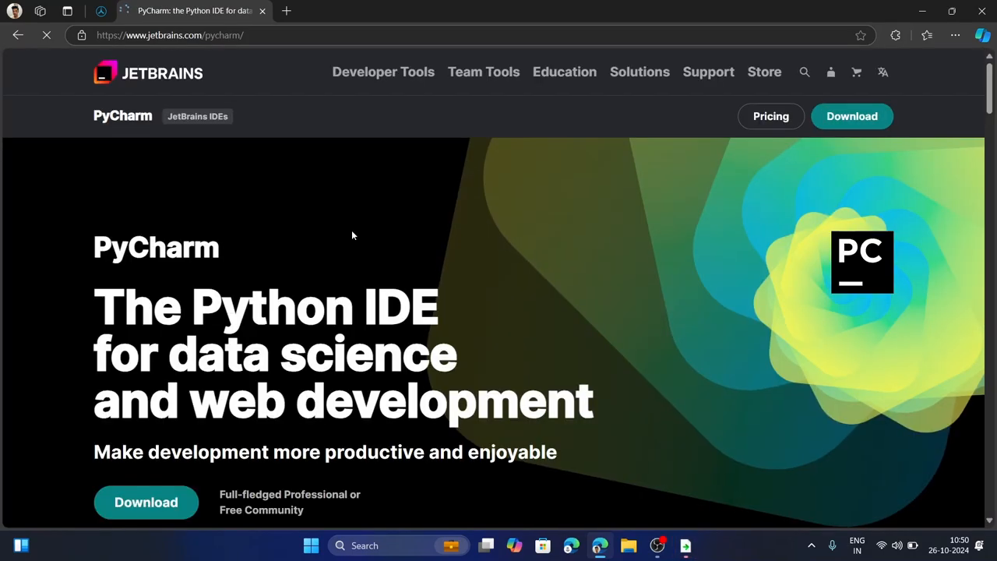
{"action": "scroll", "scroll_direction": "down", "scroll_amount": 3}
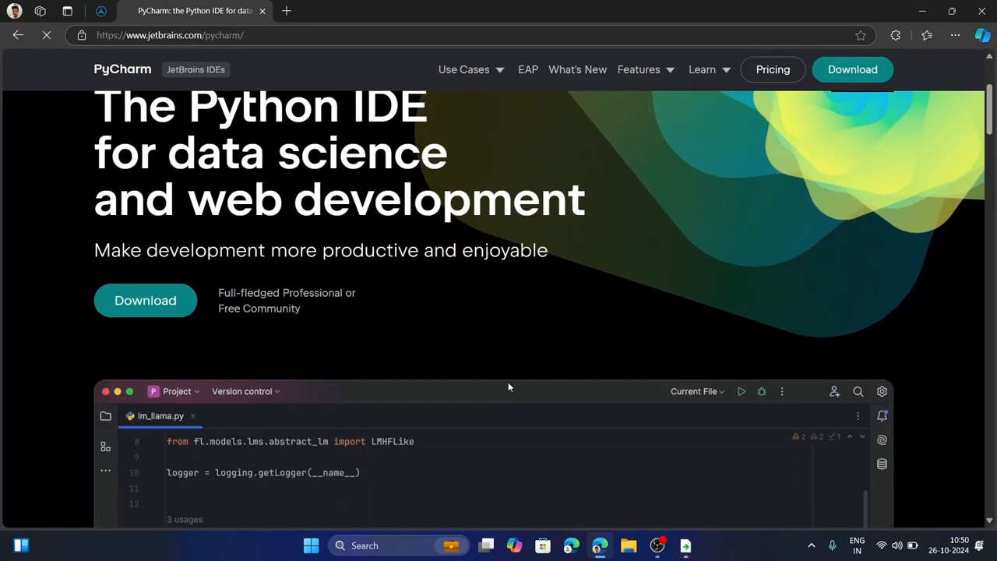
{"action": "scroll", "scroll_direction": "down", "scroll_amount": 3}
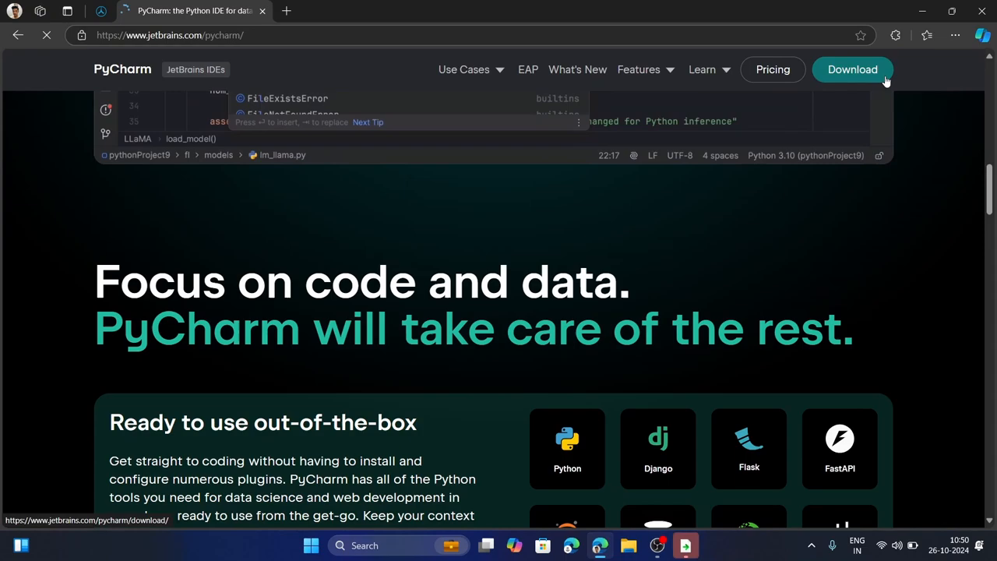
Reach the PyCharm Windows download page, accept all cookies, and locate the Community Edition
{"action": "left_click", "coordinate": [852, 69]}
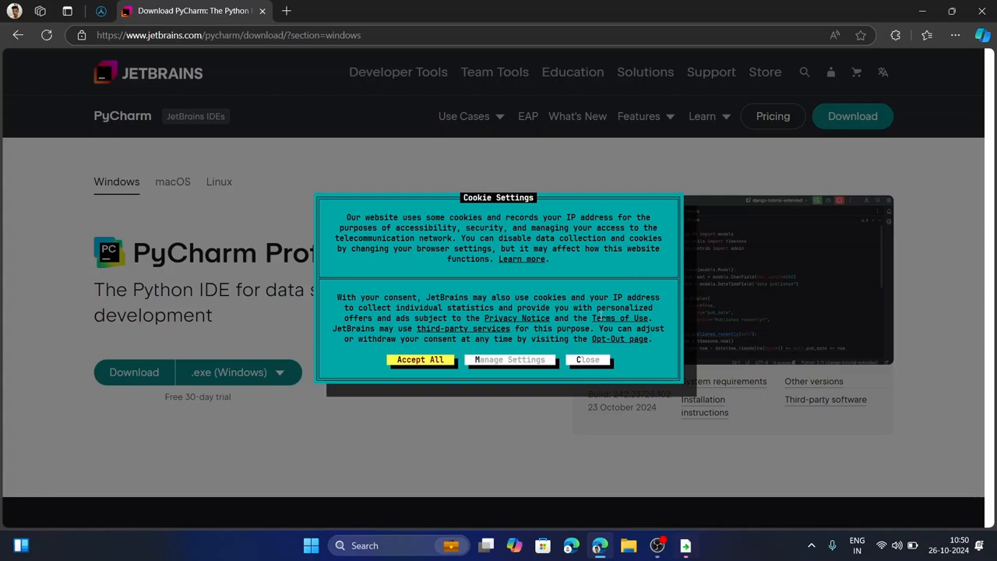
{"action": "left_click", "coordinate": [421, 358]}
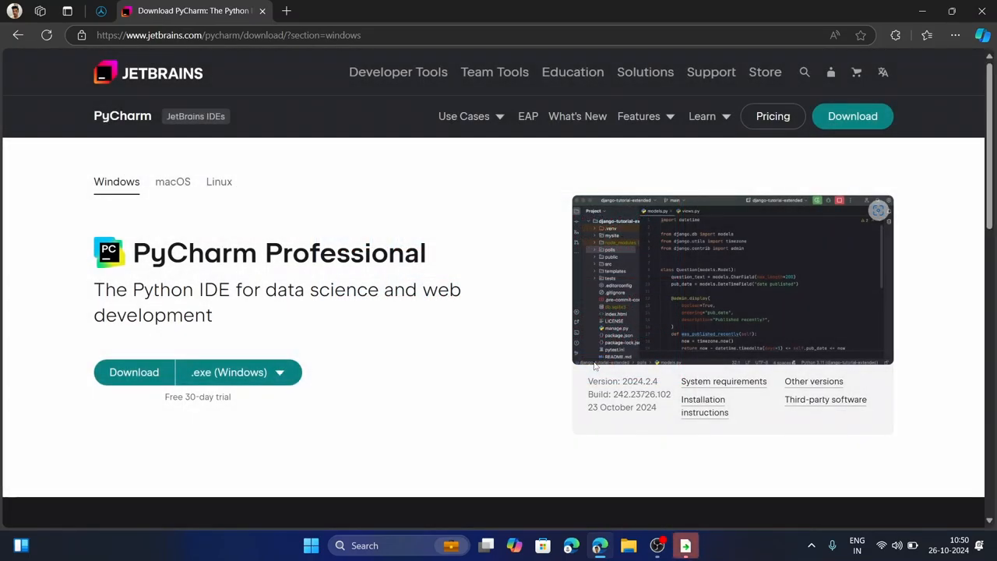
{"action": "scroll", "scroll_direction": "down", "scroll_amount": 3}
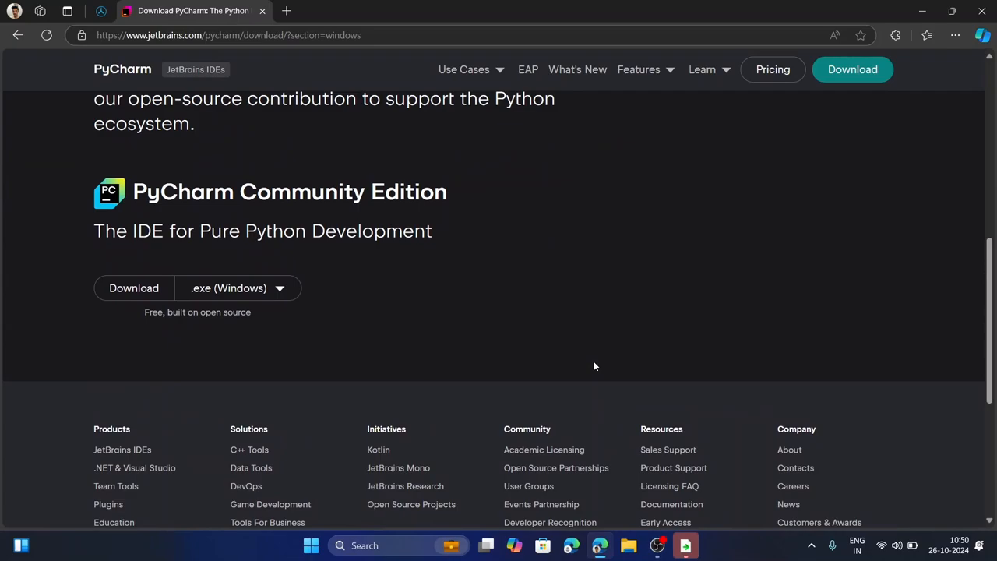
{"action": "scroll", "scroll_direction": "up", "scroll_amount": 3}
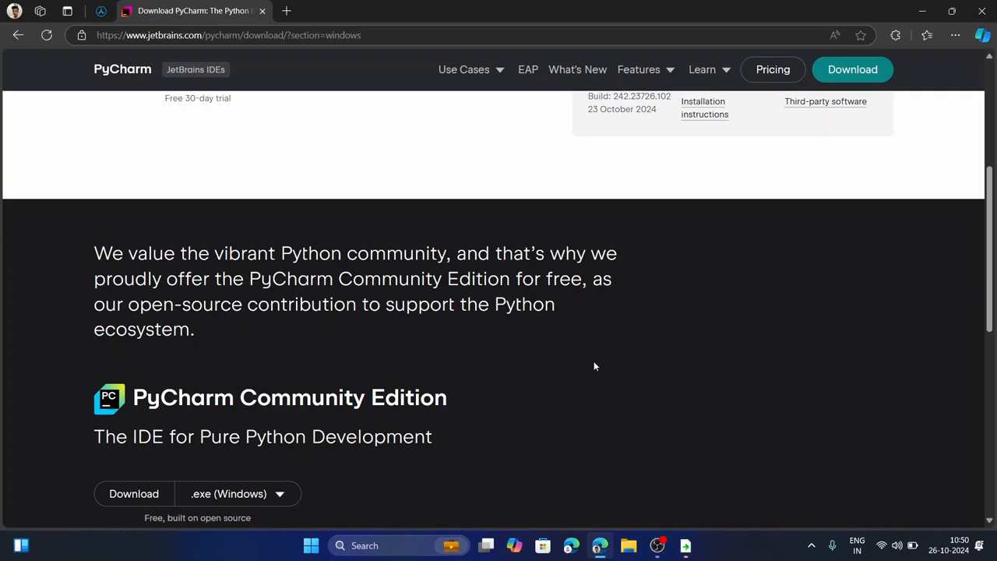
{"action": "scroll", "scroll_direction": "up", "scroll_amount": 3}
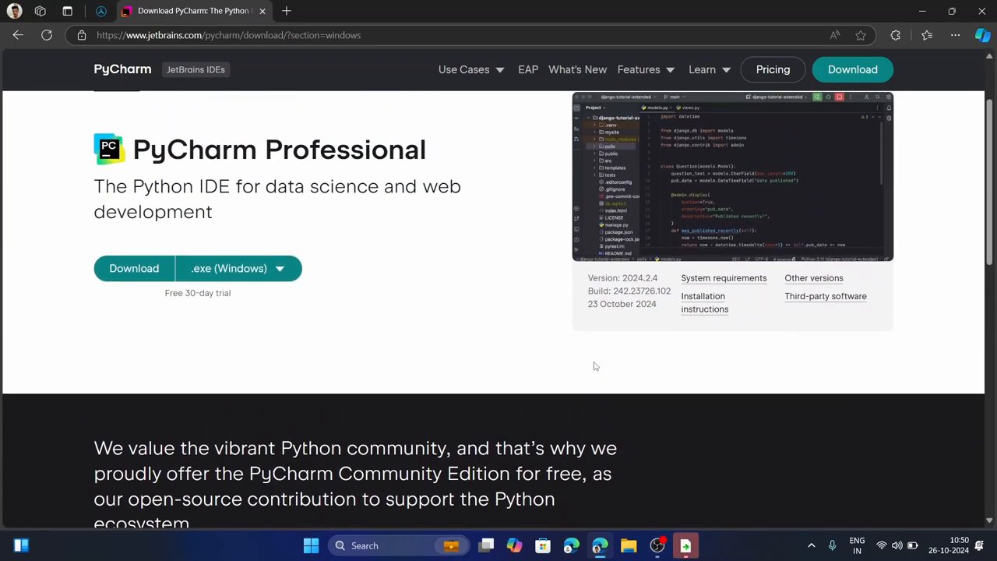
{"action": "scroll", "scroll_direction": "down", "scroll_amount": 3}
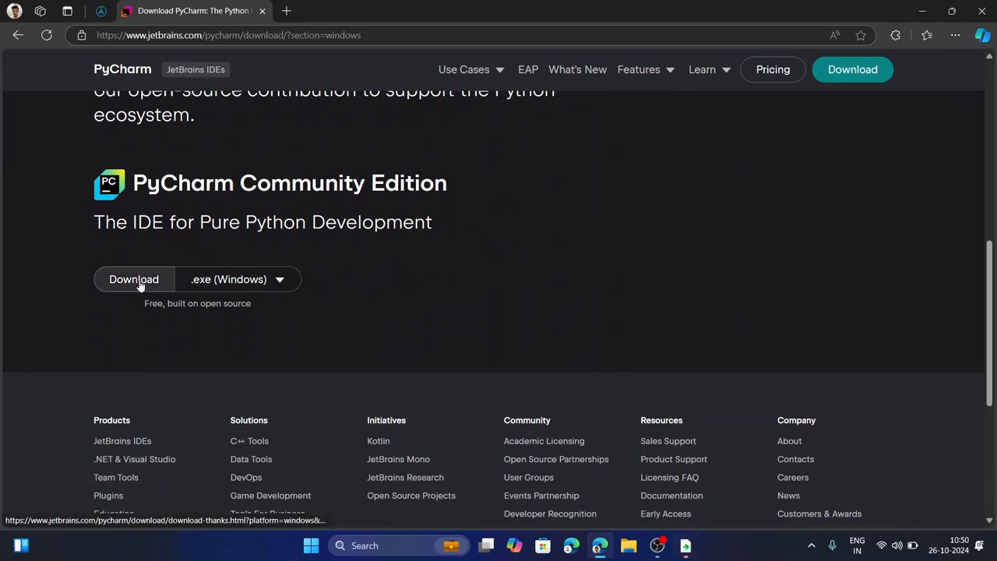
Download pycharm-community-2024.2.4.exe via Save as and launch the installer
{"action": "left_click", "coordinate": [134, 279]}
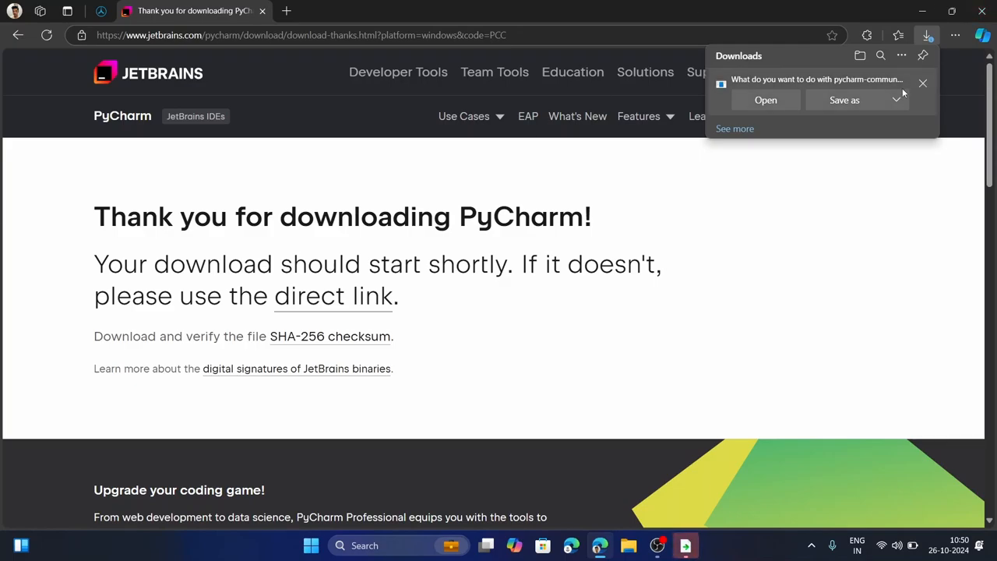
{"action": "left_click", "coordinate": [897, 99]}
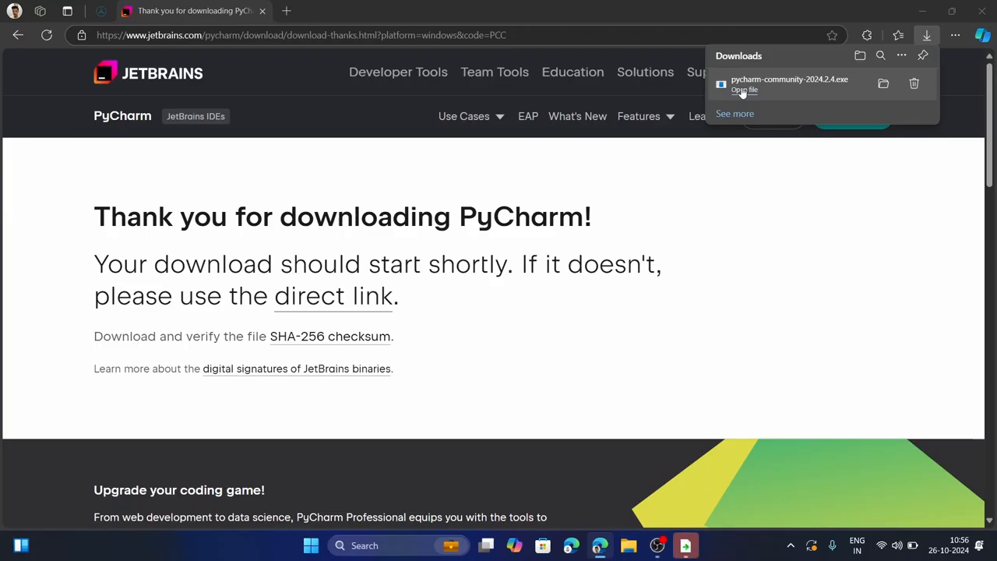
{"action": "left_click", "coordinate": [745, 89]}
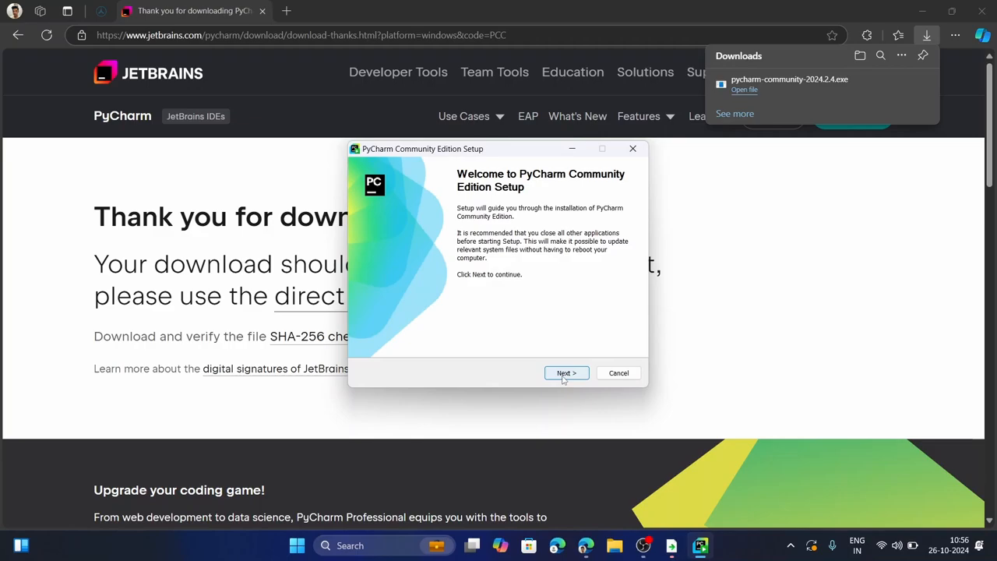
Advance through the welcome and uninstall pages, keeping the default install folder
{"action": "left_click", "coordinate": [566, 372]}
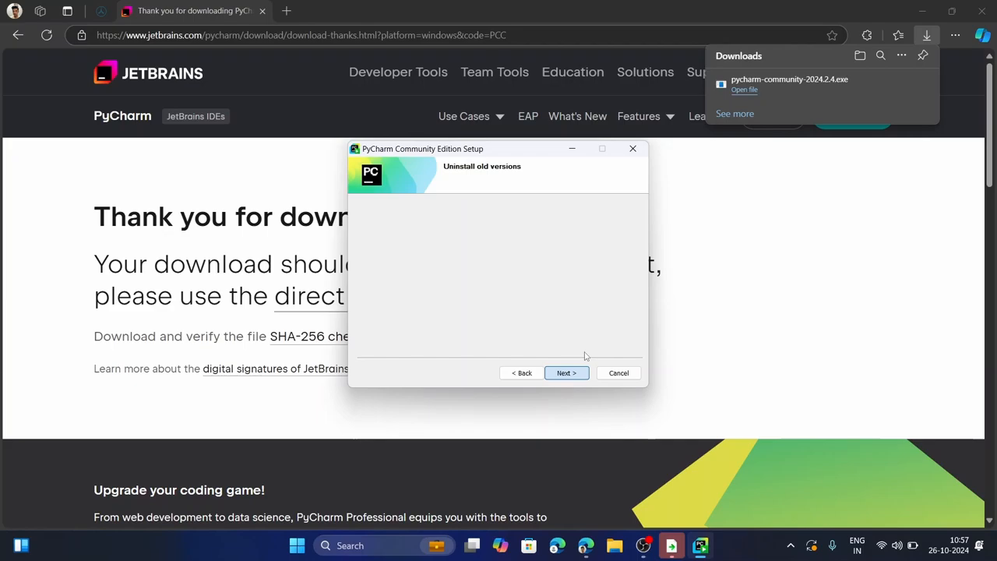
{"action": "left_click", "coordinate": [567, 373]}
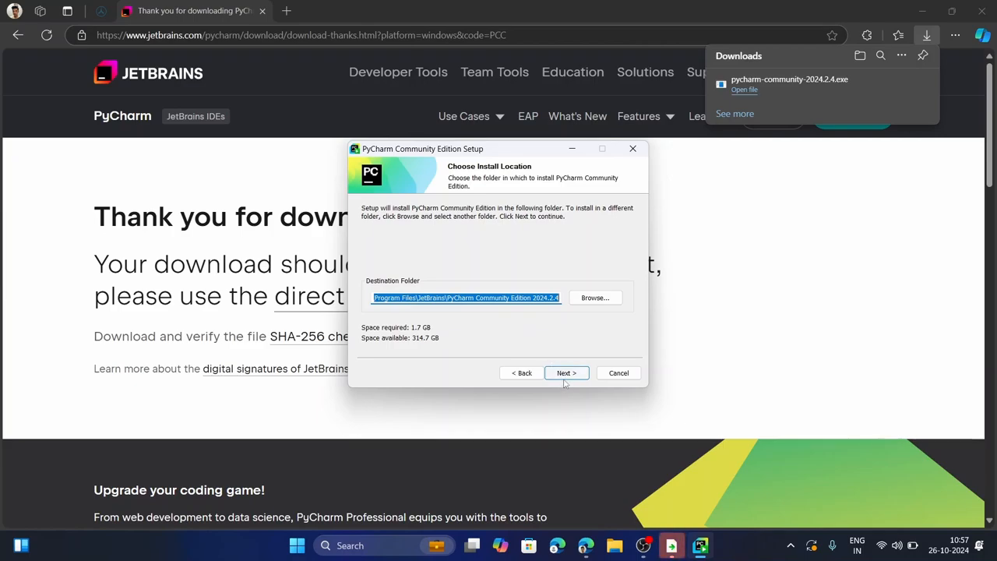
{"action": "left_click", "coordinate": [565, 373]}
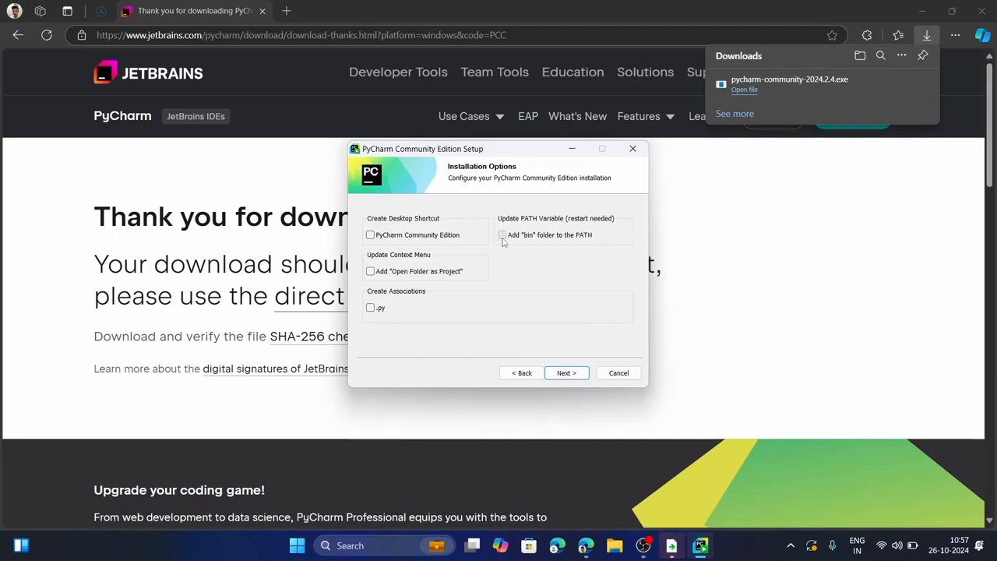
Enable 'Add bin folder to the PATH' and the .py file association, then continue
{"action": "left_click", "coordinate": [501, 234]}
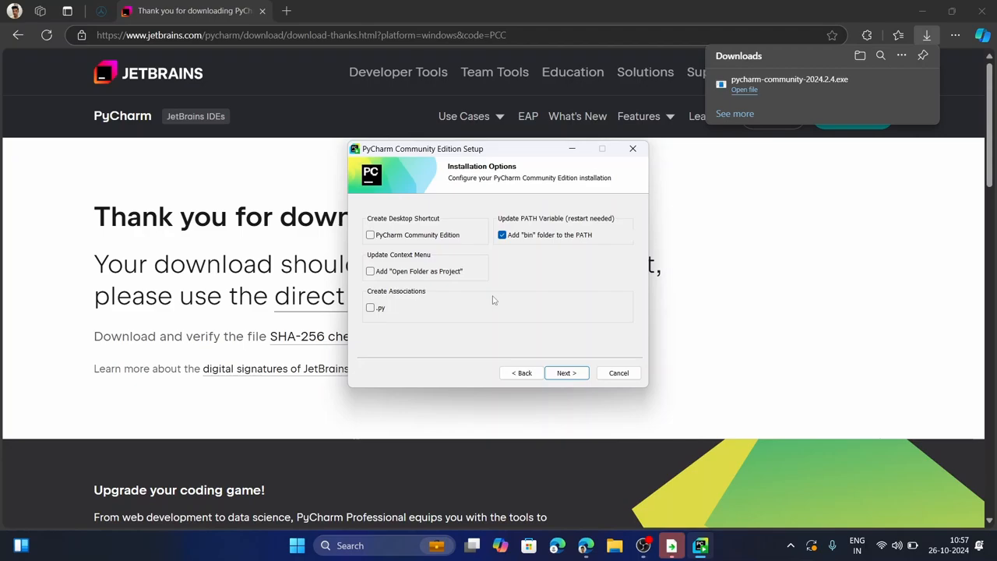
{"action": "mouse_move", "coordinate": [567, 259]}
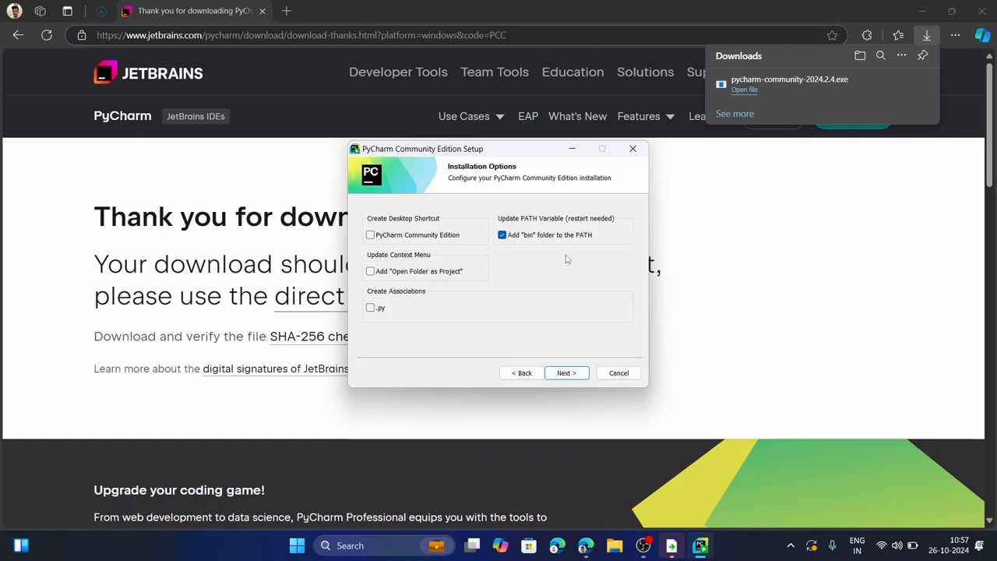
{"action": "mouse_move", "coordinate": [392, 307]}
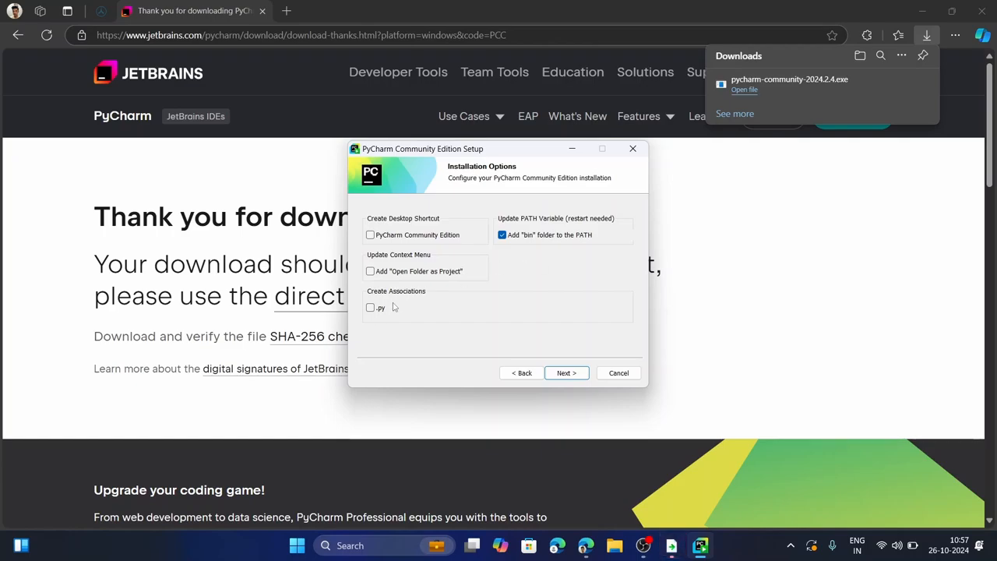
{"action": "left_click", "coordinate": [371, 308]}
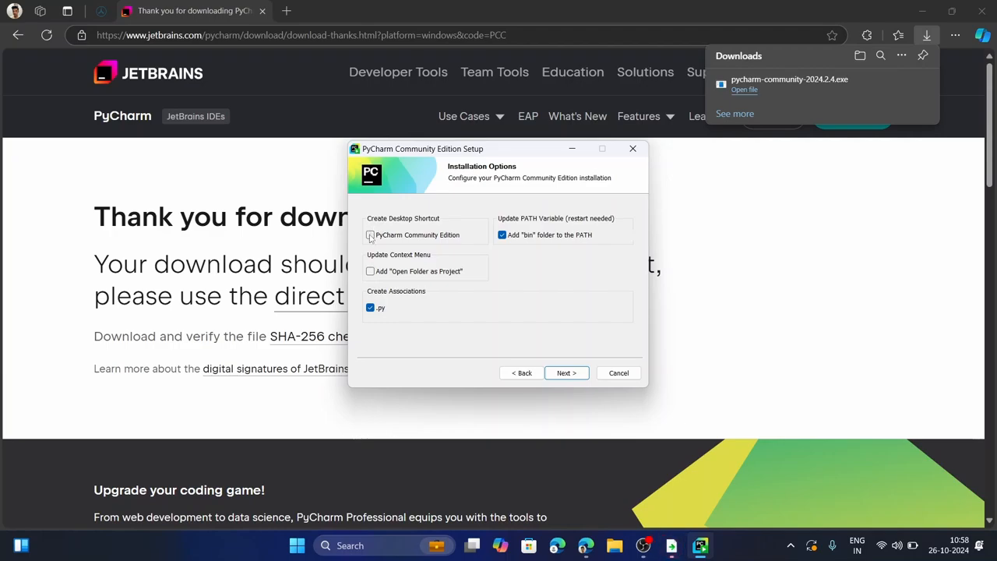
{"action": "left_click", "coordinate": [370, 234]}
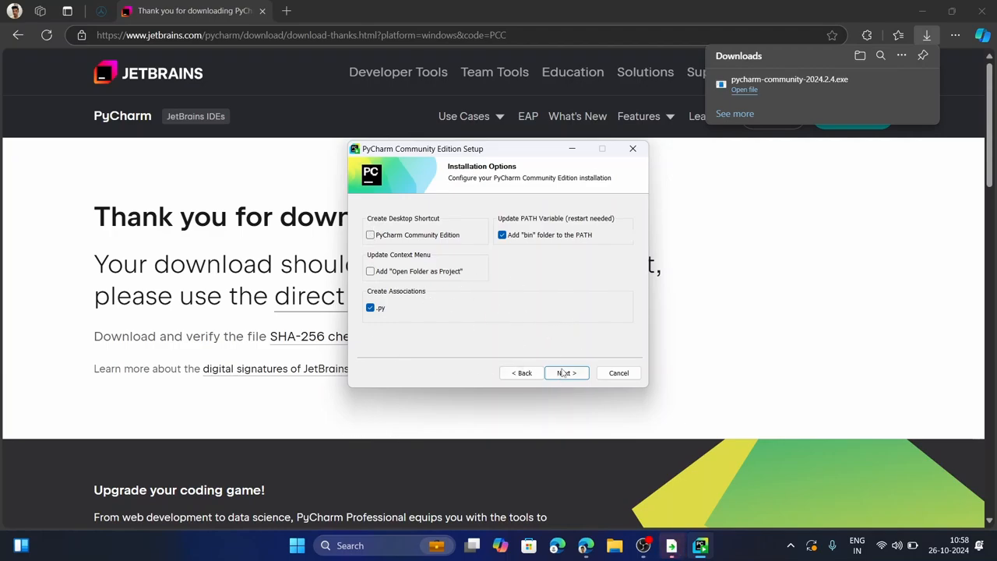
{"action": "left_click", "coordinate": [567, 372]}
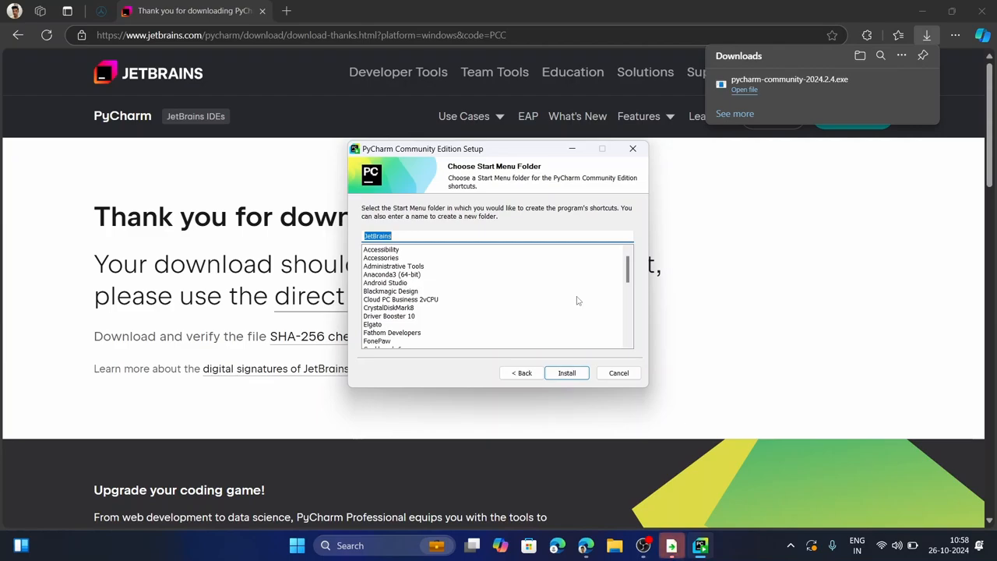
Install PyCharm and finish the wizard with 'I want to manually reboot later'
{"action": "scroll", "scroll_direction": "down", "scroll_amount": 3}
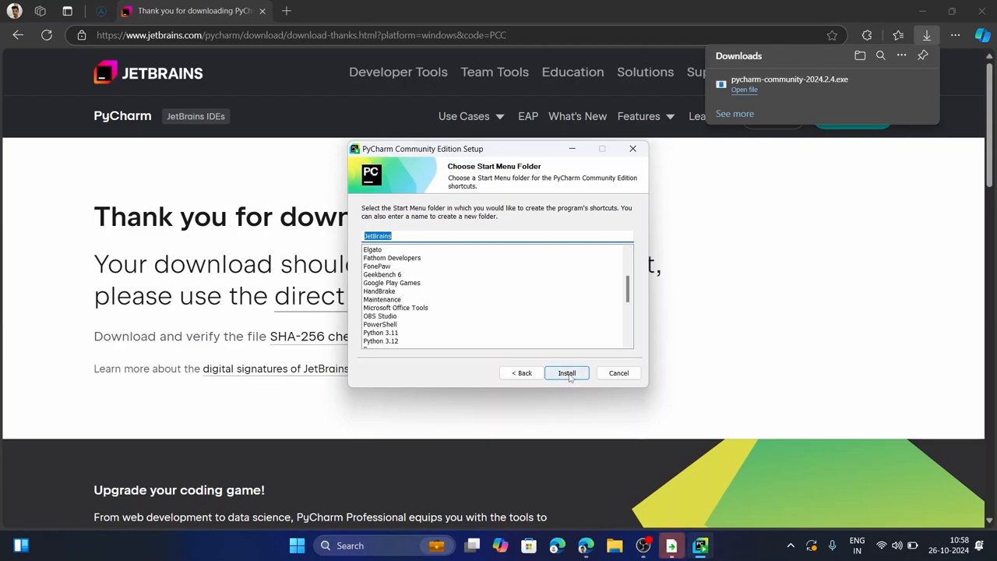
{"action": "left_click", "coordinate": [567, 372]}
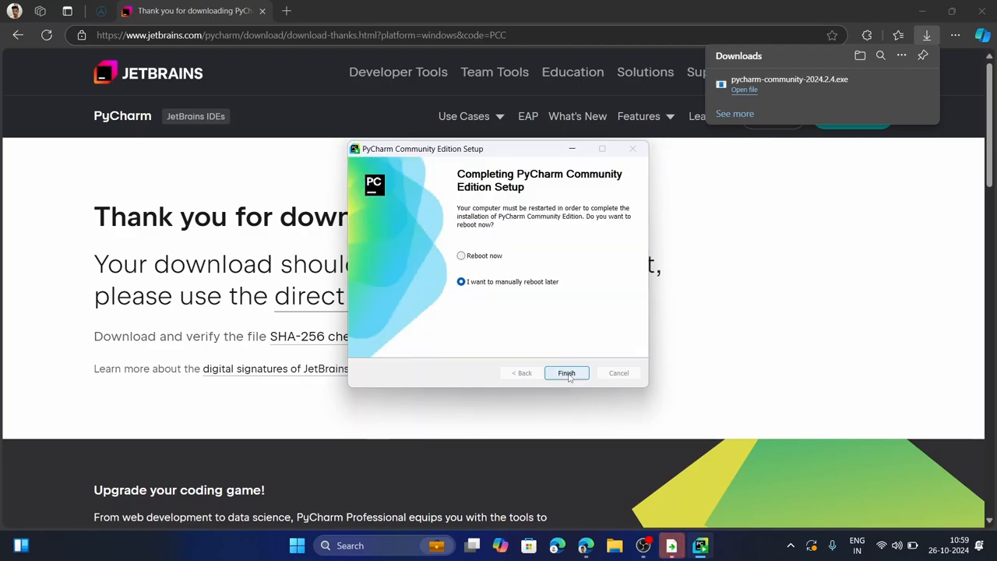
{"action": "left_click", "coordinate": [566, 372]}
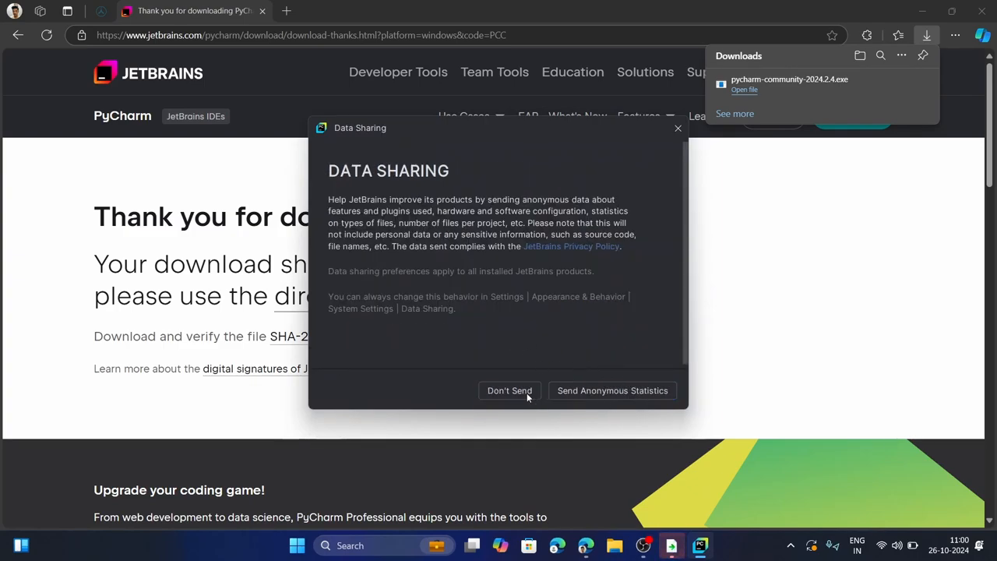
Choose Don't Send, then import theme, keymap and plugins from Visual Studio Code
{"action": "left_click", "coordinate": [509, 389]}
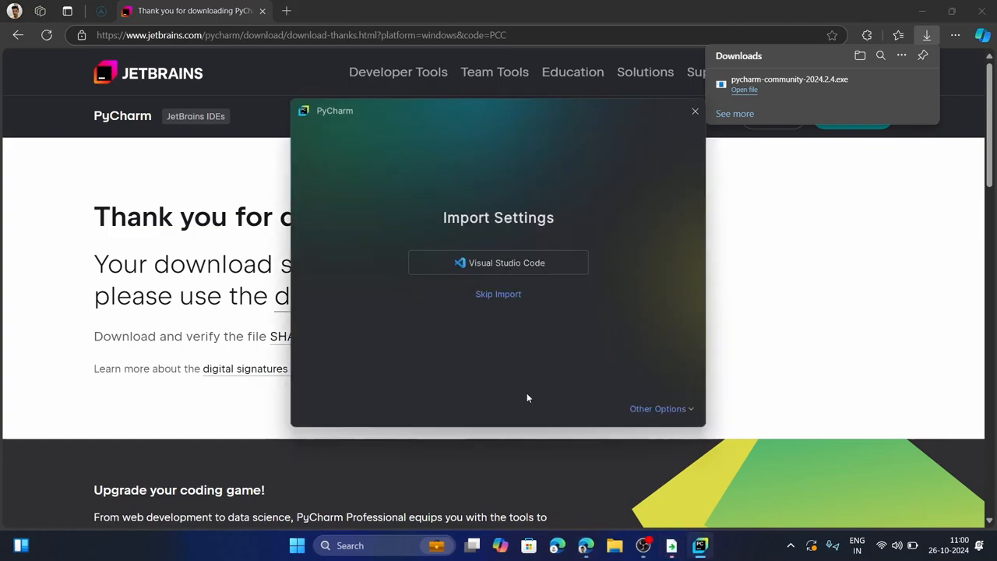
{"action": "mouse_move", "coordinate": [498, 293]}
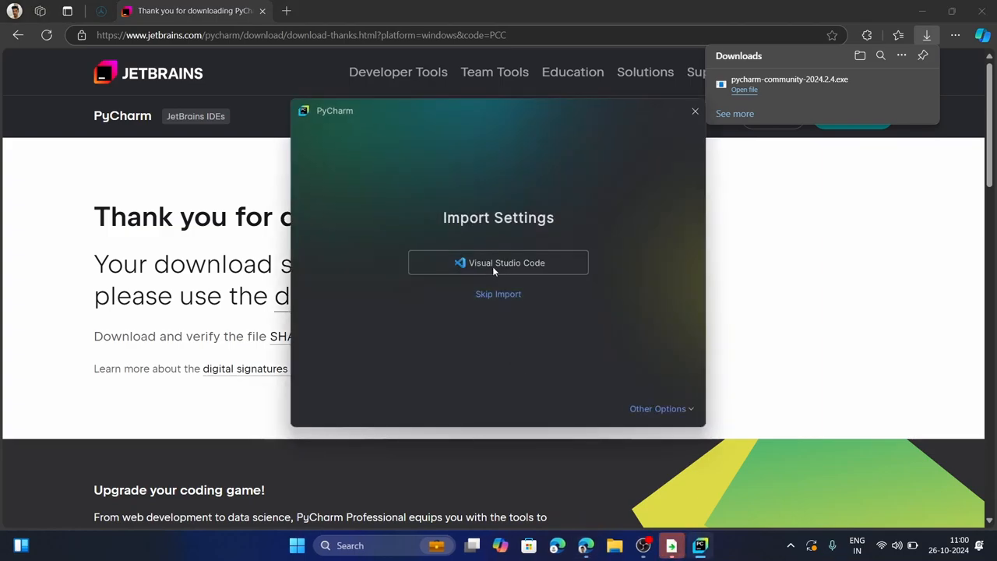
{"action": "left_click", "coordinate": [498, 262]}
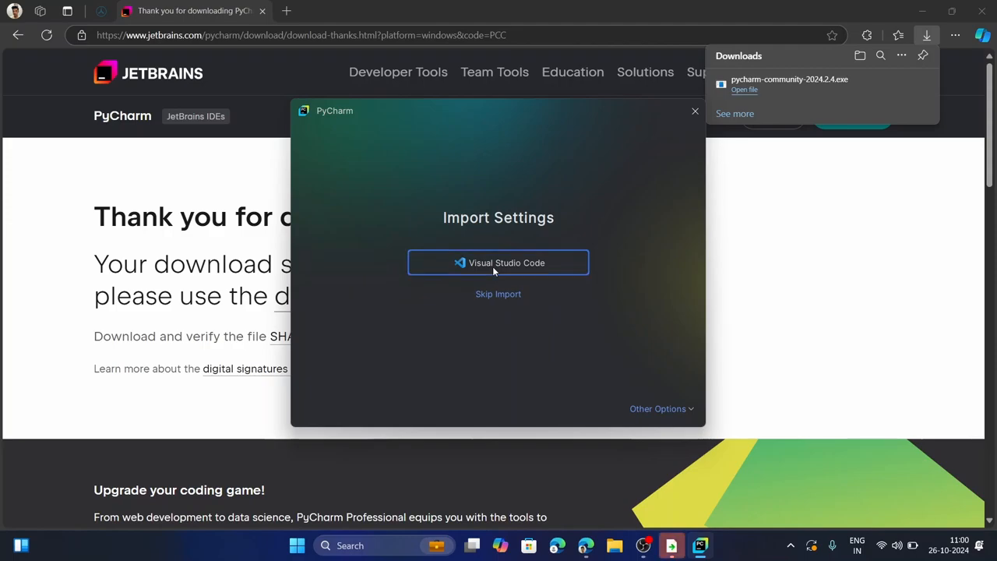
{"action": "left_click", "coordinate": [499, 262]}
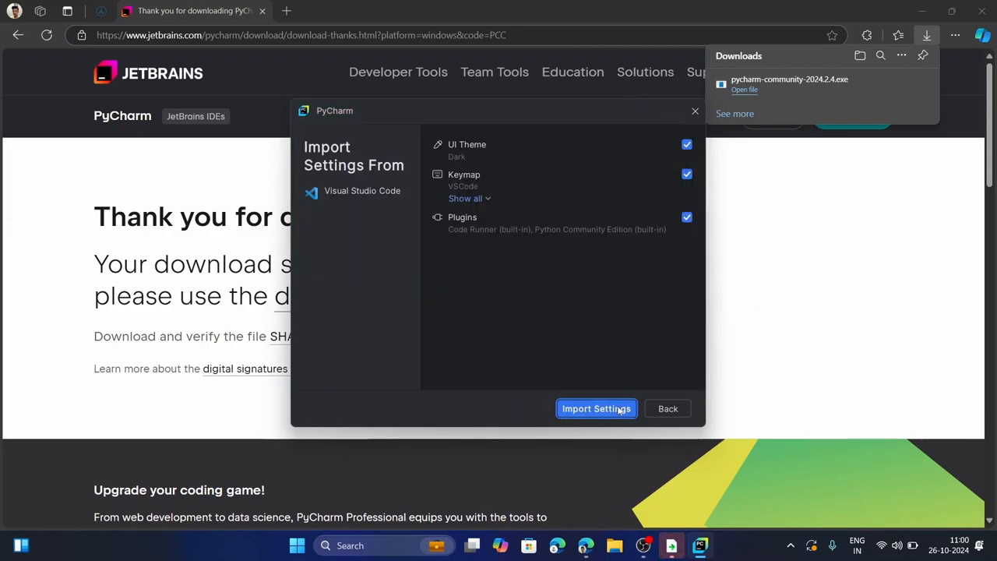
{"action": "left_click", "coordinate": [595, 408]}
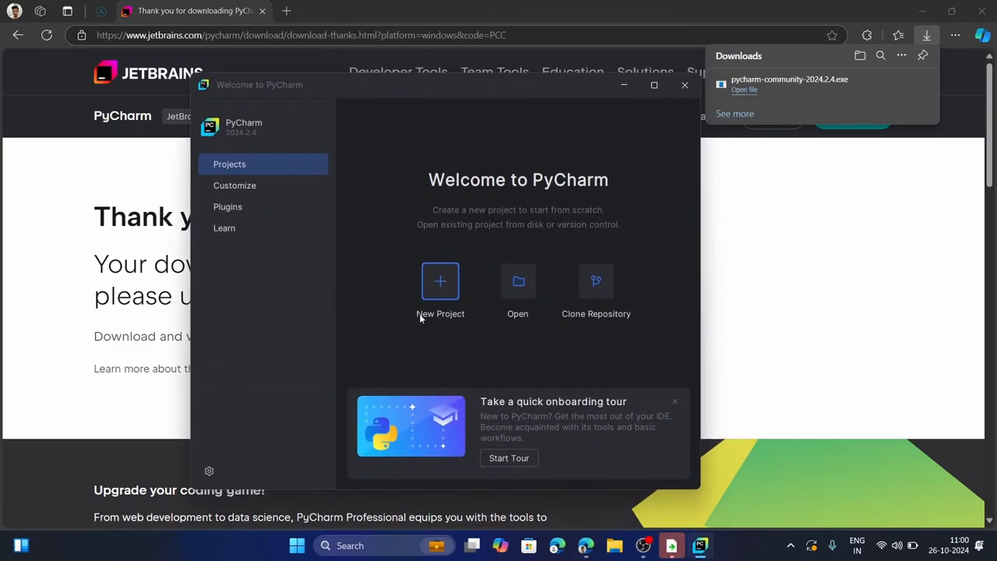
Create a Pure Python project pythonProject with a Project venv on Python 3.12
{"action": "left_click", "coordinate": [440, 280]}
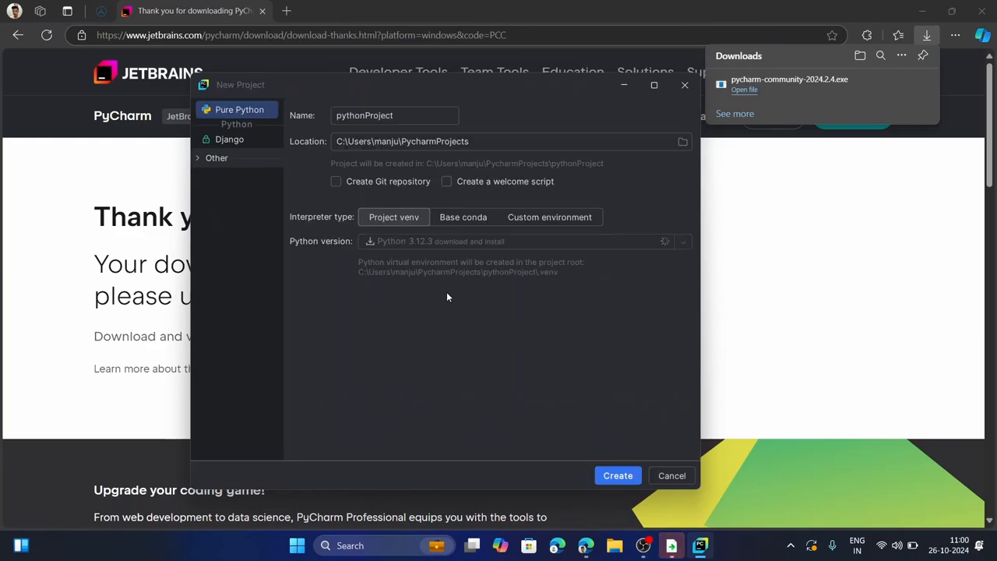
{"action": "left_click", "coordinate": [518, 239]}
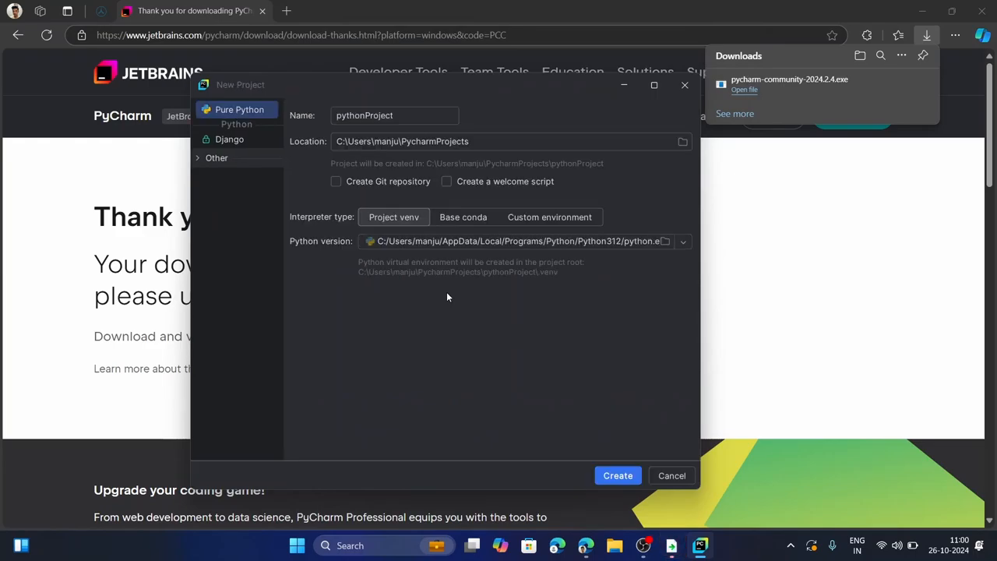
{"action": "mouse_move", "coordinate": [449, 400]}
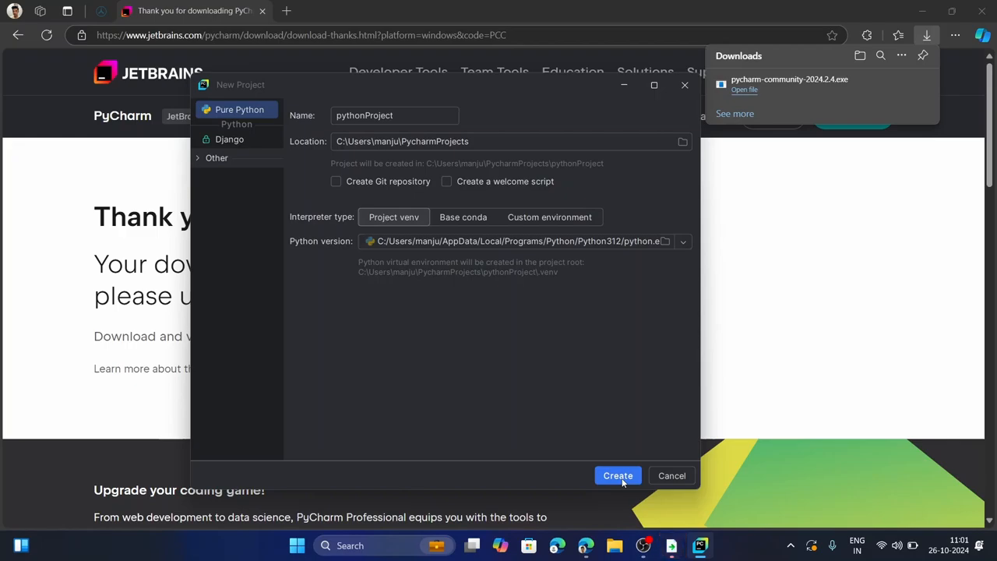
{"action": "left_click", "coordinate": [617, 475]}
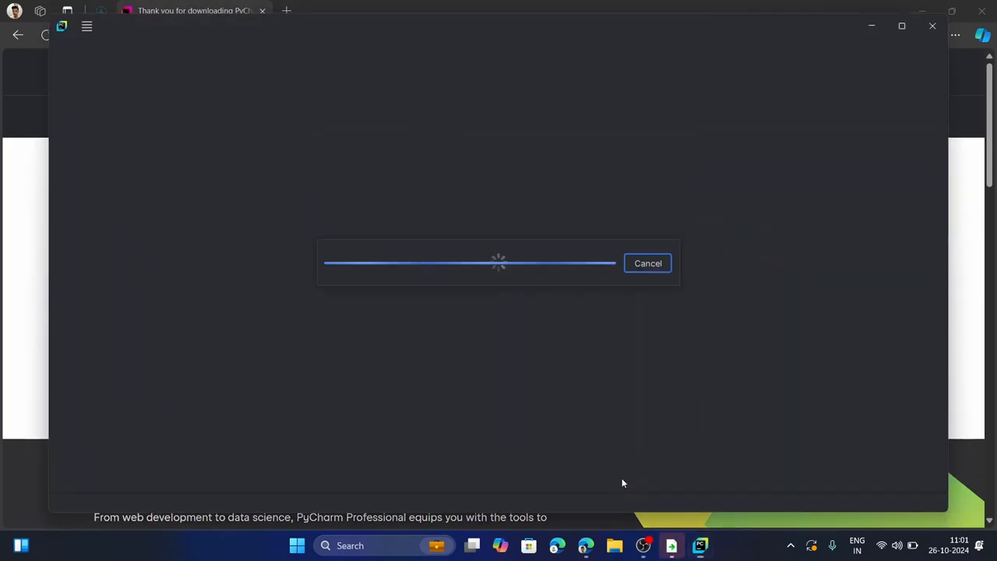